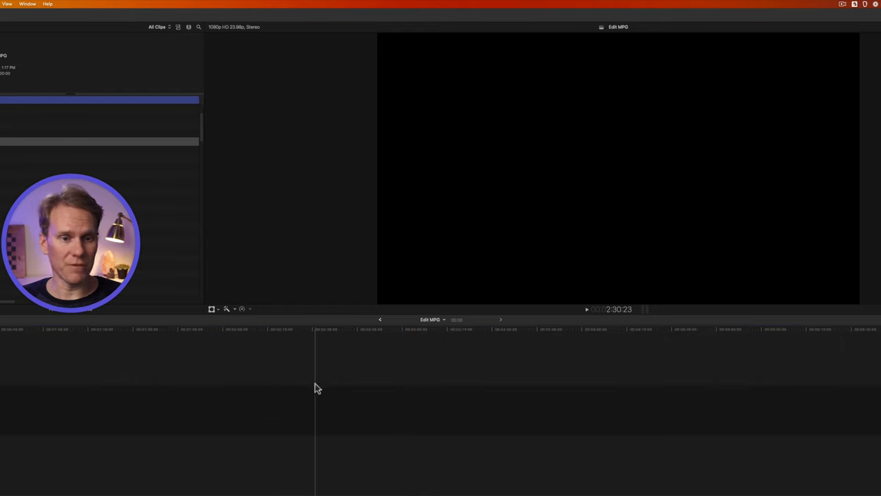
Bring up Media Import (Cmd+I) and look inside the Edit MPG folder on the Desktop.
{"action": "left_click", "coordinate": [237, 336]}
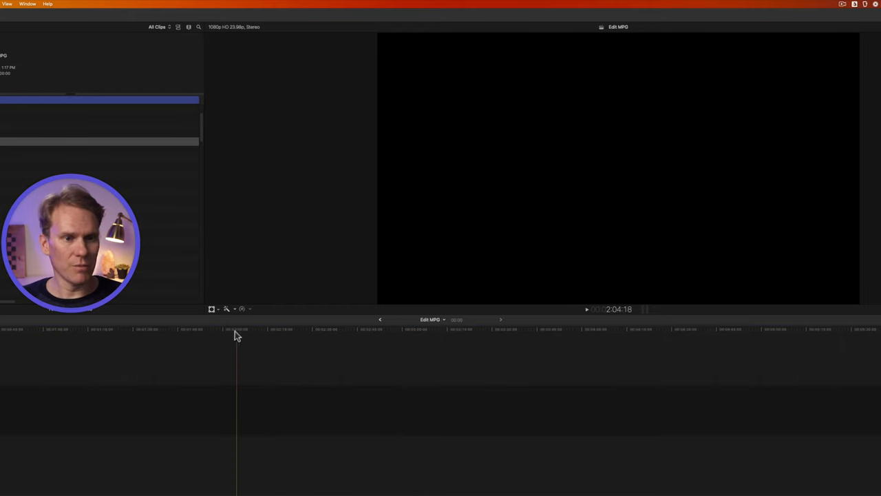
{"action": "key", "text": "cmd+i"}
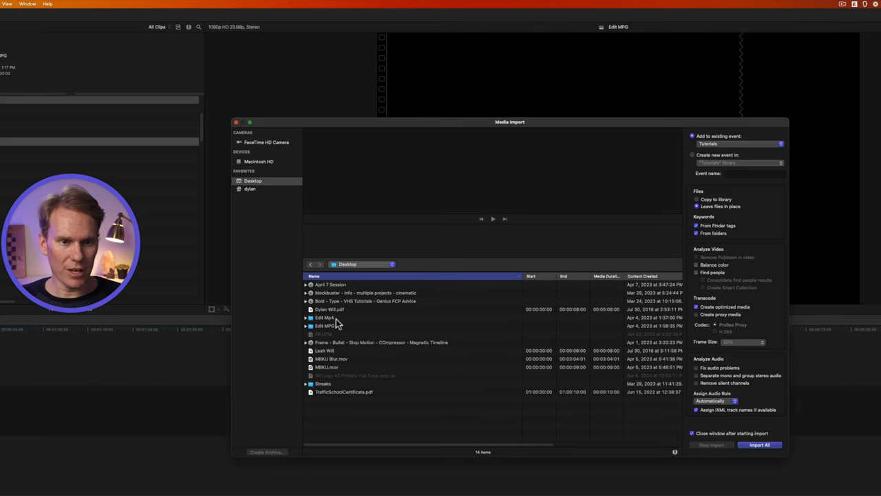
{"action": "double_click", "coordinate": [325, 325]}
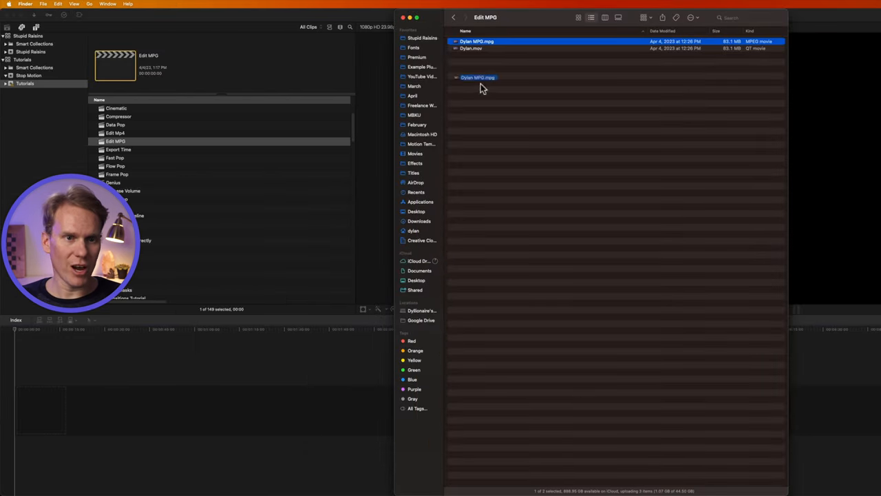
Duplicate Dylan MPG.mpg and confirm changing the copy's extension to .mov.
{"action": "left_click_drag", "start_coordinate": [478, 77], "coordinate": [289, 372]}
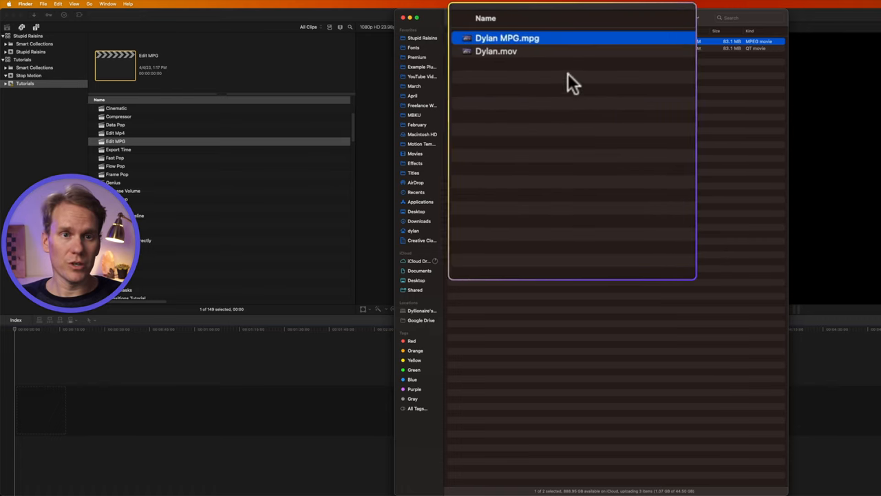
{"action": "right_click", "coordinate": [507, 38]}
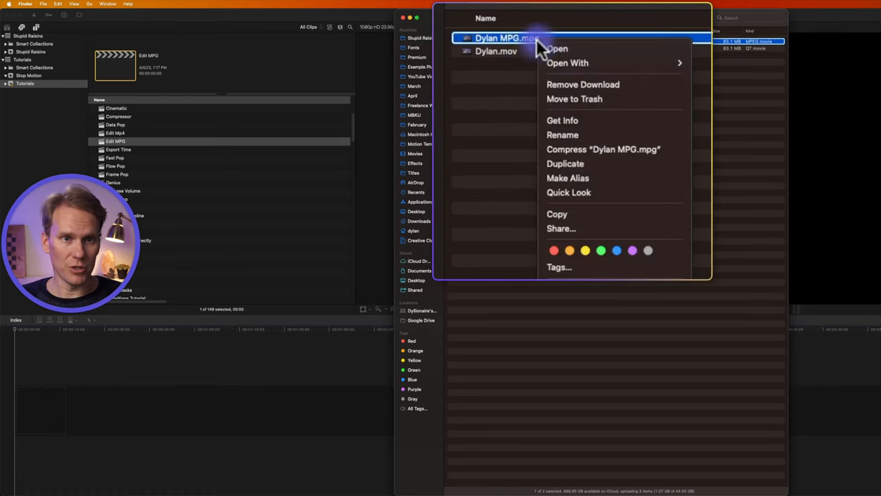
{"action": "left_click", "coordinate": [606, 168]}
{"action": "type", "text": "Dylan MPG copy.mov"}
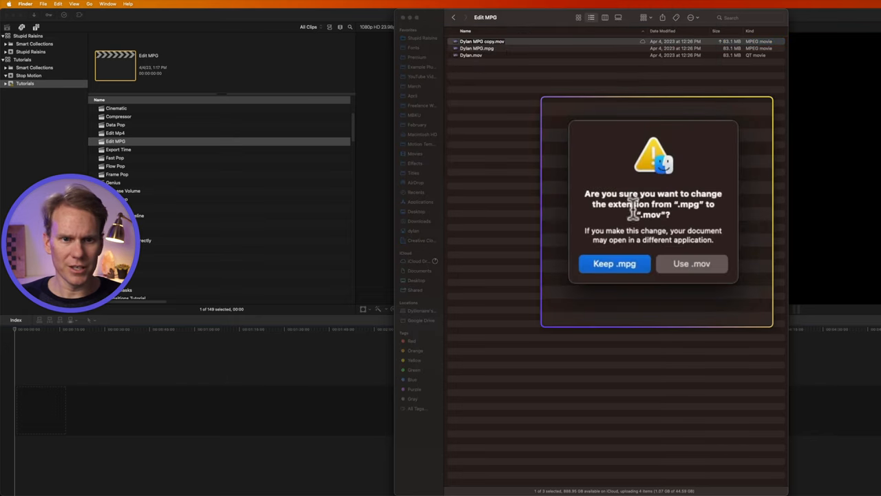
{"action": "left_click", "coordinate": [691, 265]}
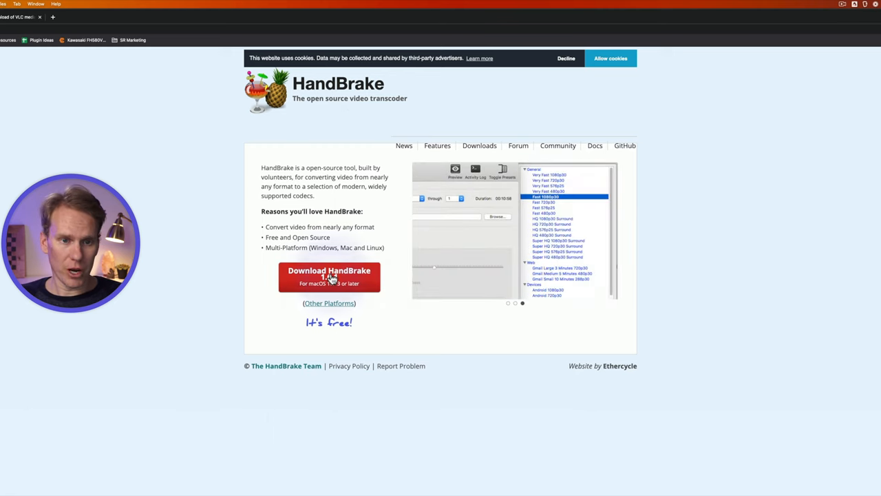
Download HandBrake for macOS from handbrake.fr.
{"action": "left_click", "coordinate": [329, 275]}
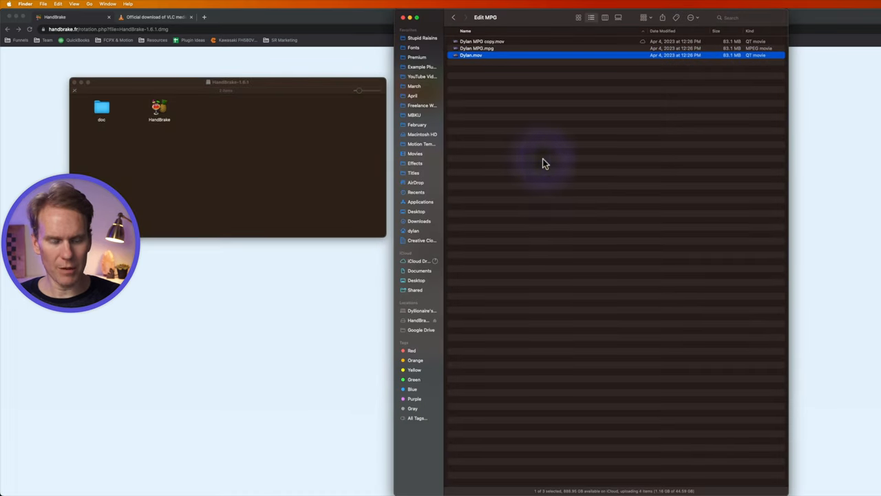
Launch HandBrake and load Dylan MPG.mpg from Edit MPG as the source clip.
{"action": "left_click", "coordinate": [421, 201]}
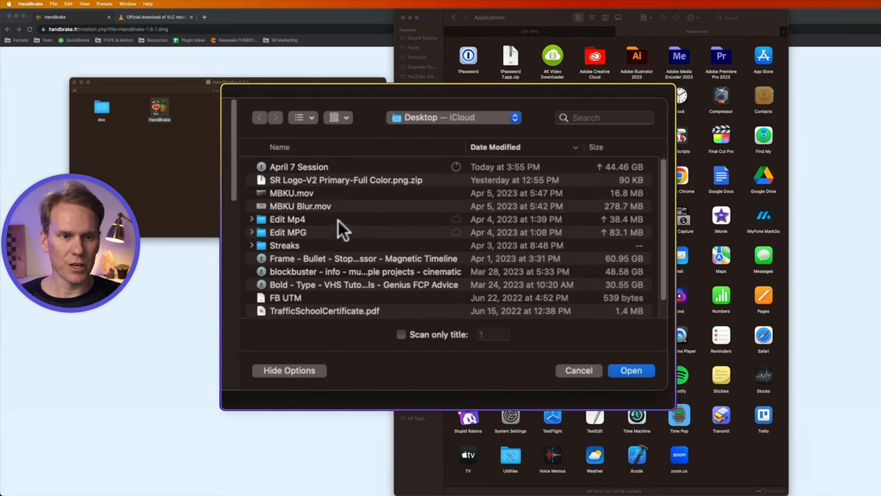
{"action": "double_click", "coordinate": [288, 232]}
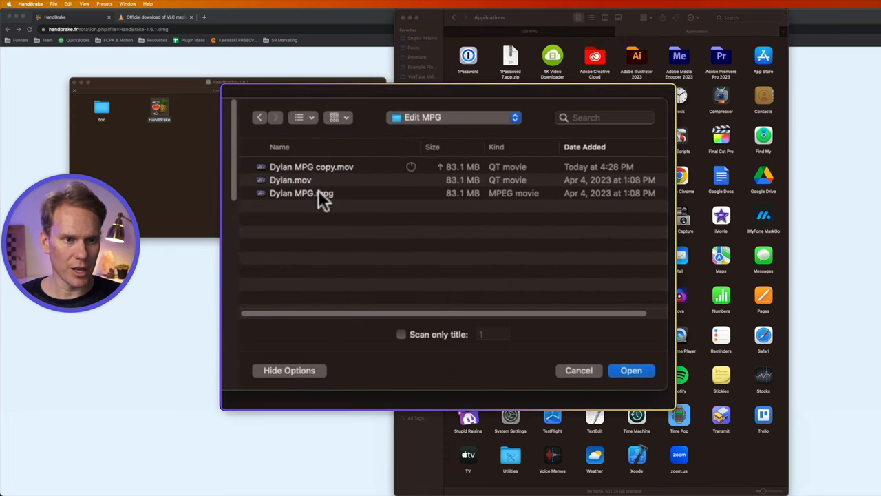
{"action": "left_click", "coordinate": [301, 193]}
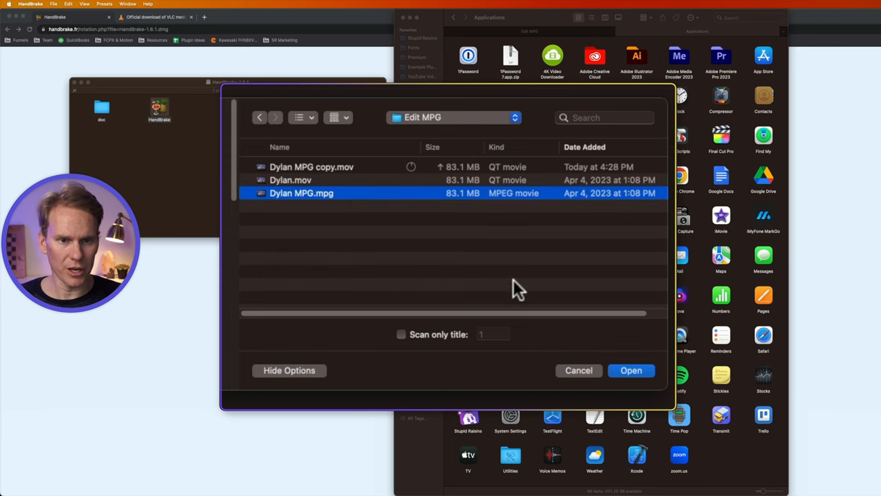
{"action": "left_click", "coordinate": [631, 371]}
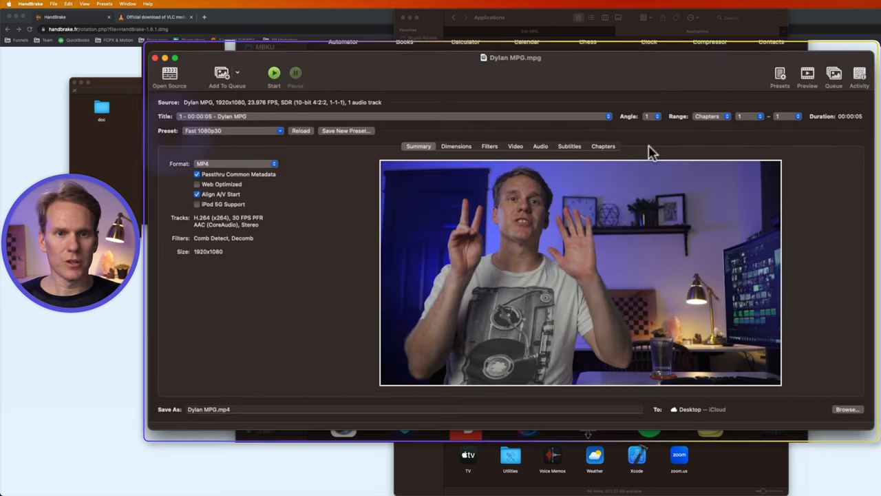
{"action": "mouse_move", "coordinate": [264, 135]}
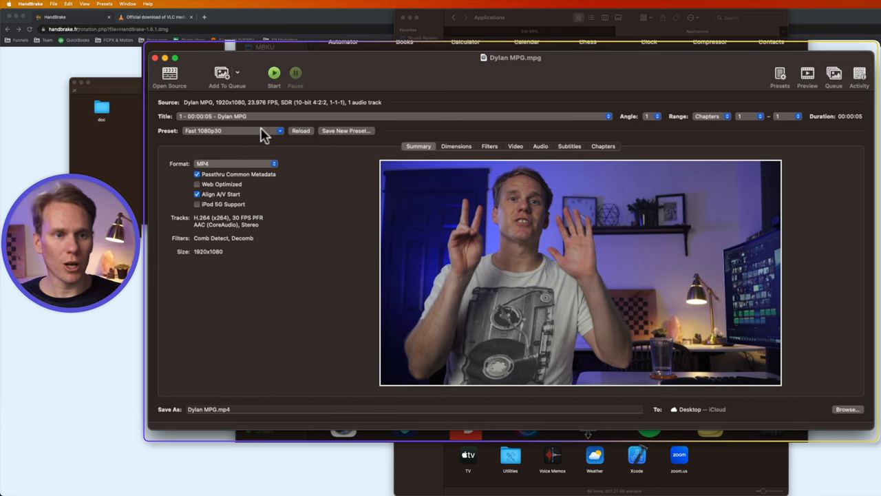
Choose the General > Super HQ 1080p30 Surround preset and show its audio track settings.
{"action": "left_click", "coordinate": [231, 131]}
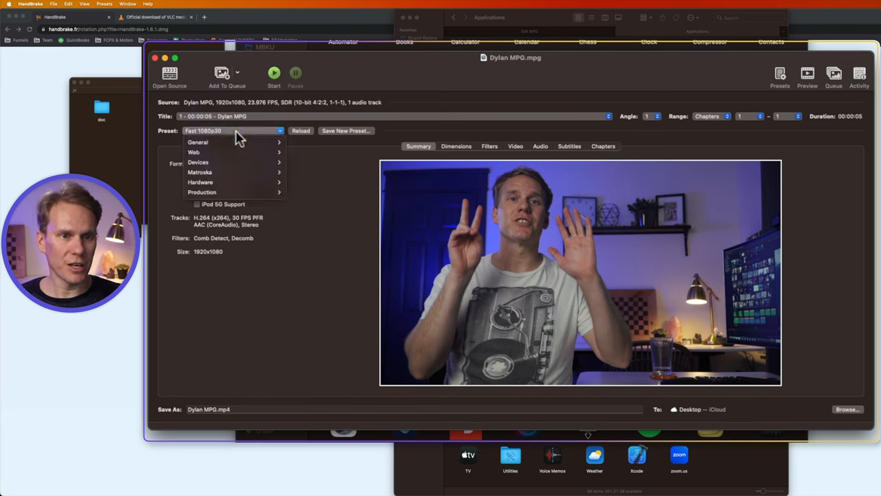
{"action": "left_click", "coordinate": [198, 141]}
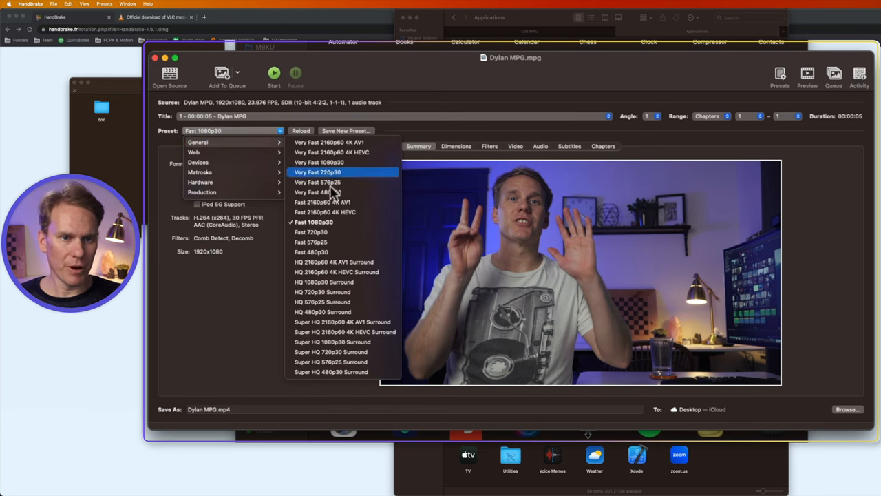
{"action": "mouse_move", "coordinate": [363, 222]}
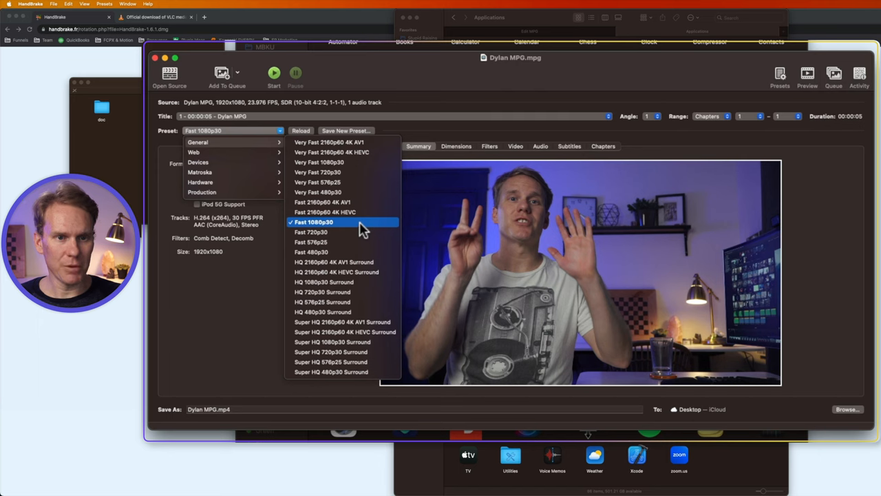
{"action": "mouse_move", "coordinate": [374, 292]}
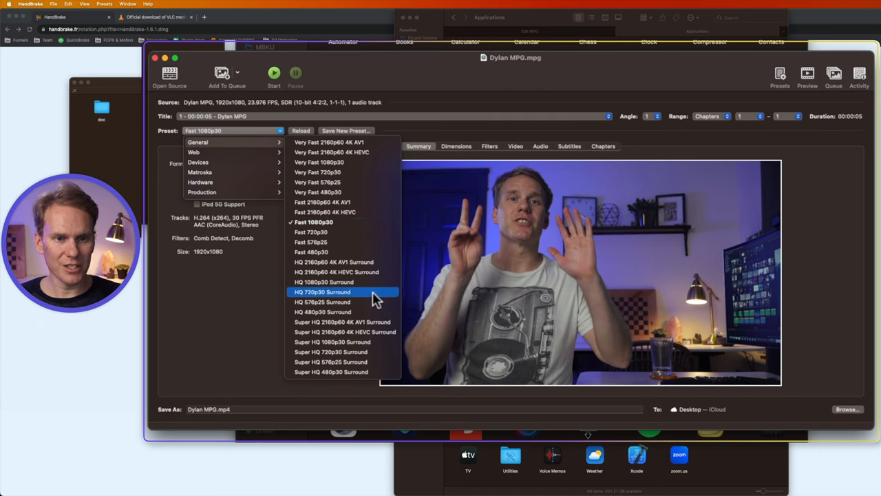
{"action": "mouse_move", "coordinate": [365, 322]}
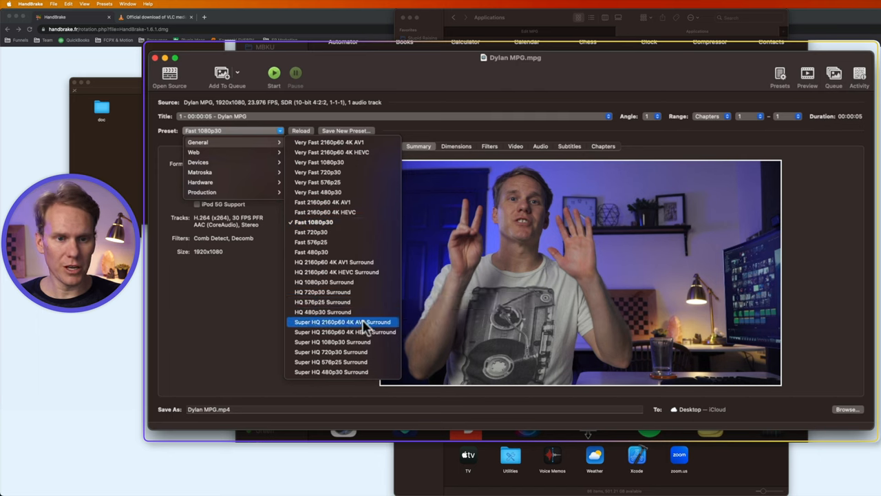
{"action": "mouse_move", "coordinate": [334, 341]}
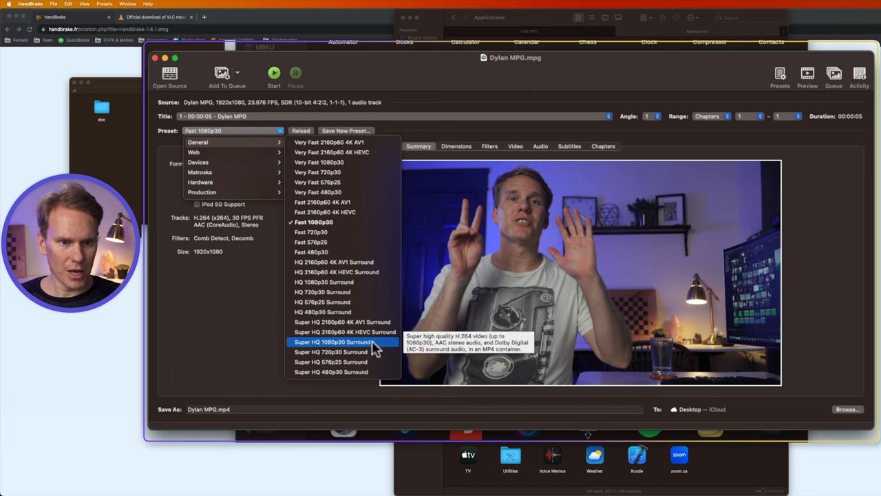
{"action": "left_click", "coordinate": [333, 342]}
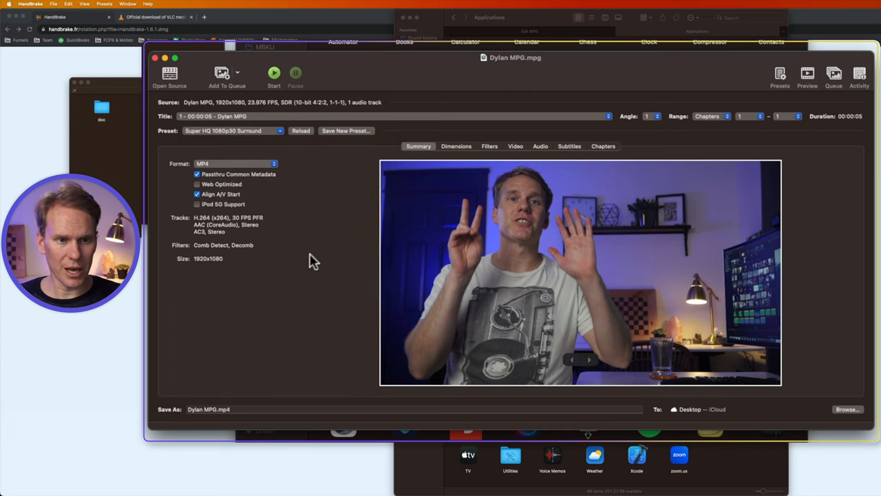
{"action": "left_click", "coordinate": [540, 146]}
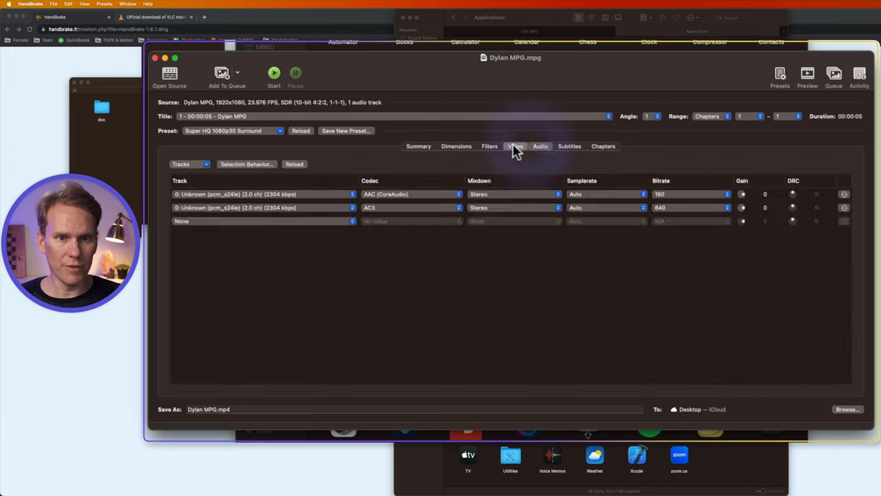
Review the video settings, trying constant quality RF values before restoring the original, then check audio.
{"action": "left_click", "coordinate": [515, 146]}
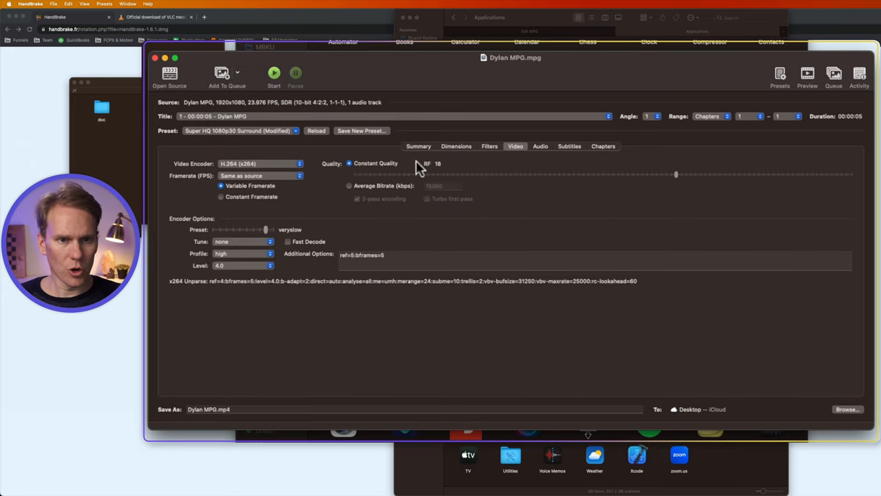
{"action": "mouse_move", "coordinate": [664, 182]}
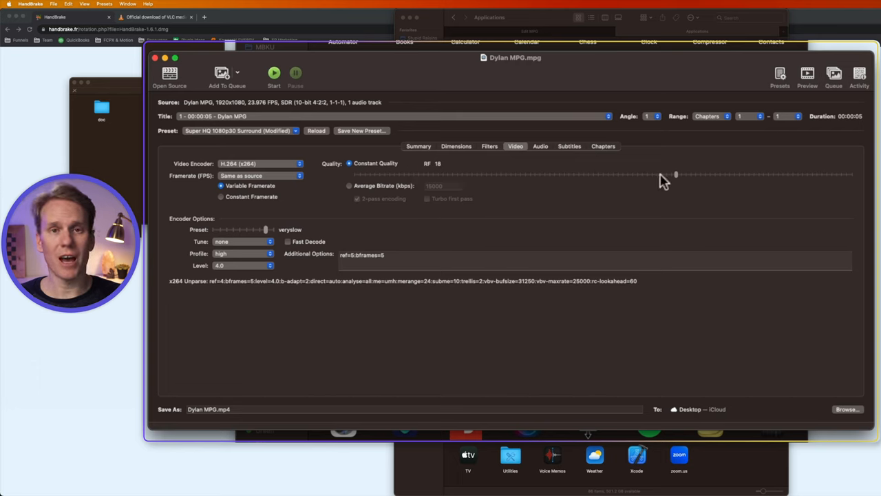
{"action": "left_click_drag", "start_coordinate": [676, 173], "coordinate": [558, 174]}
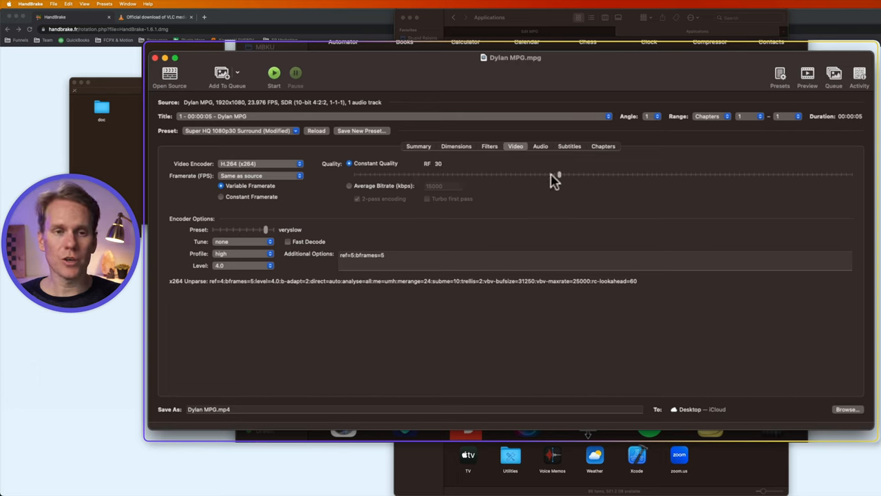
{"action": "left_click_drag", "start_coordinate": [556, 173], "coordinate": [658, 174]}
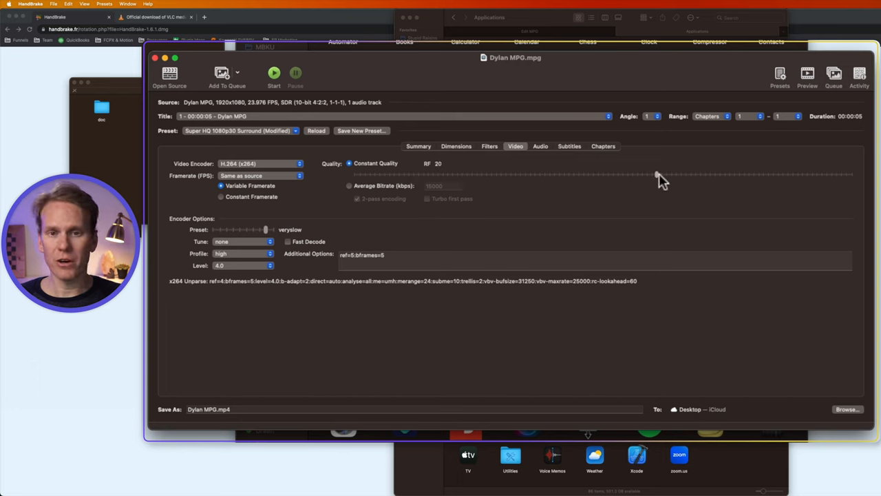
{"action": "left_click_drag", "start_coordinate": [658, 173], "coordinate": [576, 174]}
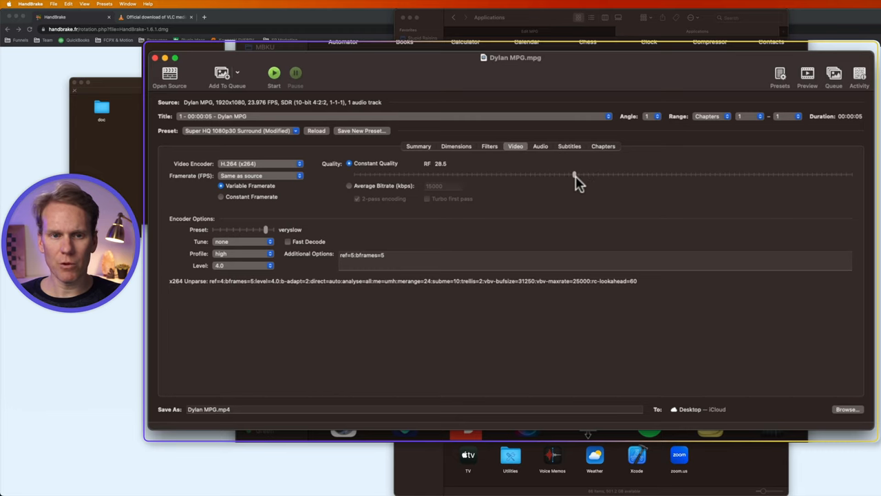
{"action": "left_click_drag", "start_coordinate": [576, 174], "coordinate": [677, 174]}
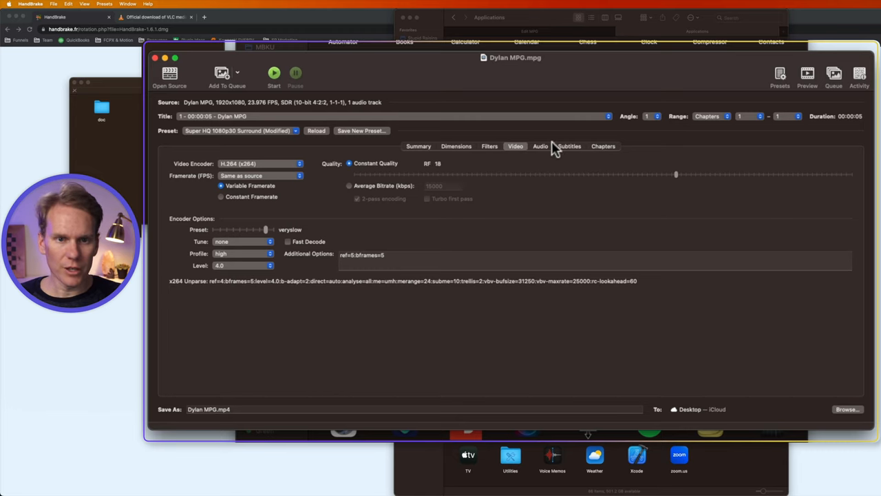
{"action": "left_click", "coordinate": [540, 146]}
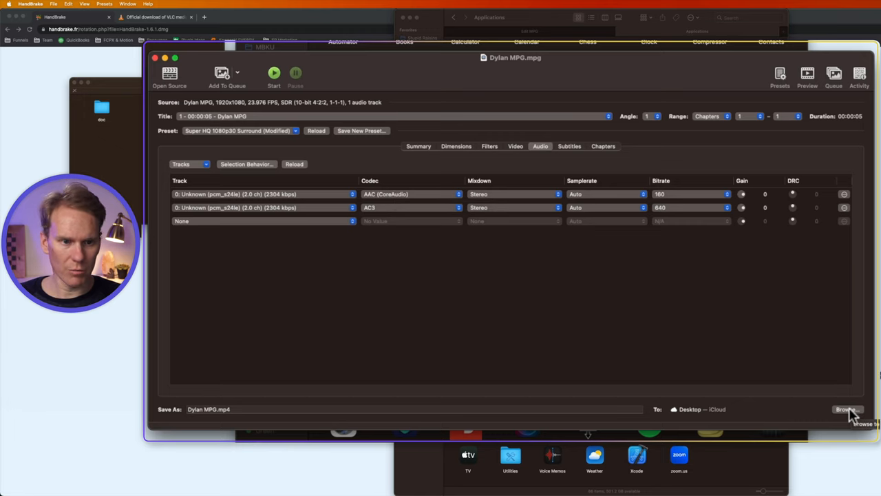
Save the output as Dylan MPG Handbrake.mp4 in Edit MPG and start the encode.
{"action": "left_click", "coordinate": [847, 410]}
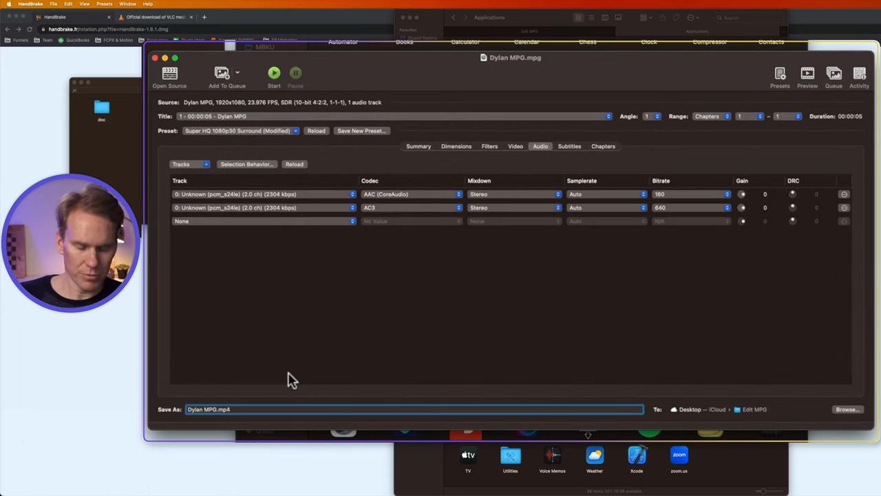
{"action": "type", "text": "Handbrake"}
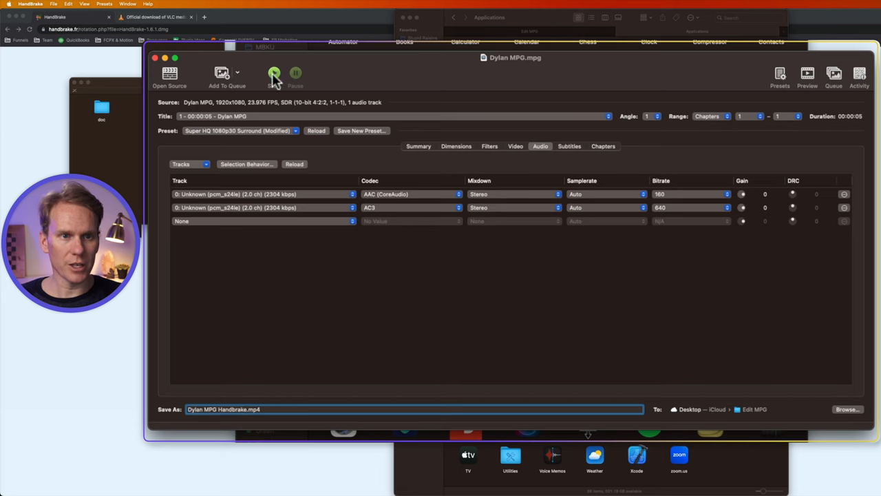
{"action": "left_click", "coordinate": [274, 74]}
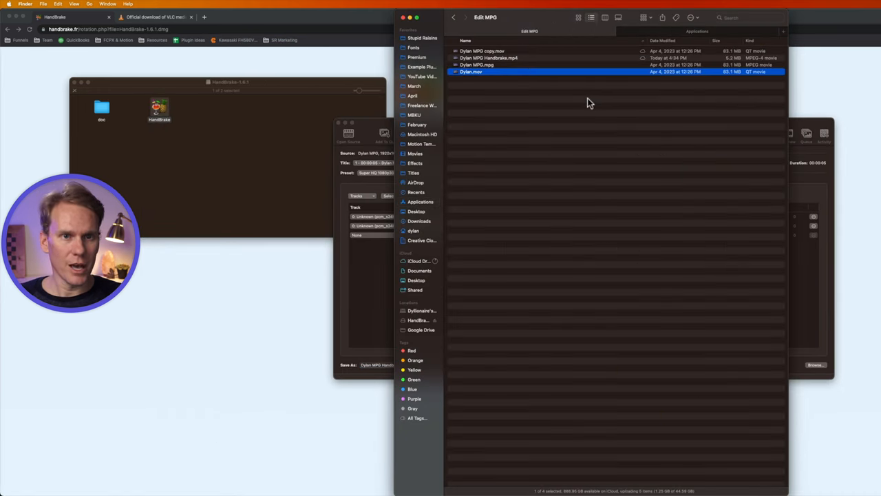
Show the Edit MPG folder now holding Dylan MPG Handbrake.mp4 beside Dylan MPG.mpg.
{"action": "left_click", "coordinate": [489, 58]}
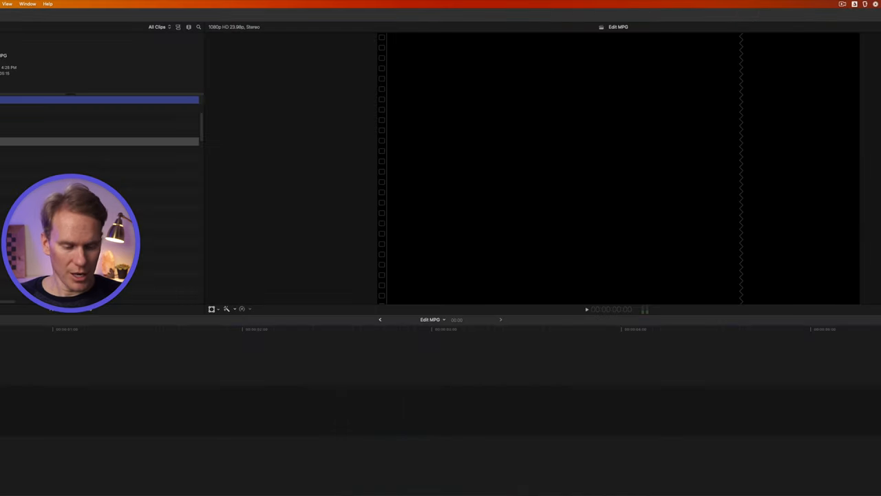
Import Dylan MPG Handbrake.mp4 via Media Import and select it in the browser list.
{"action": "key", "text": "cmd+i"}
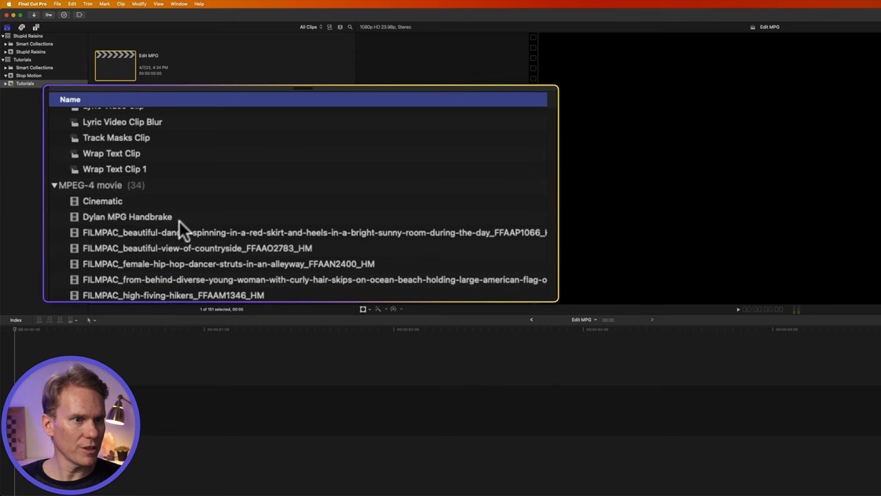
{"action": "left_click", "coordinate": [127, 216]}
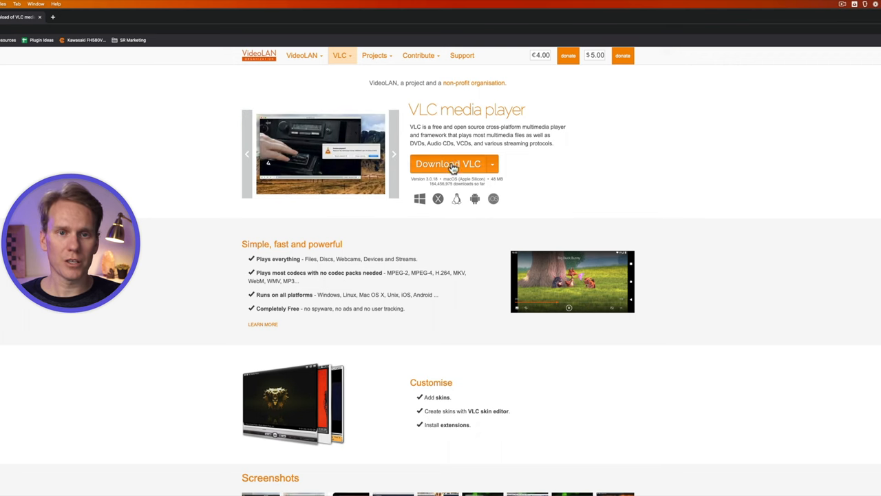
Download the VLC 3.0.18 installer for macOS from videolan.org.
{"action": "left_click", "coordinate": [448, 164]}
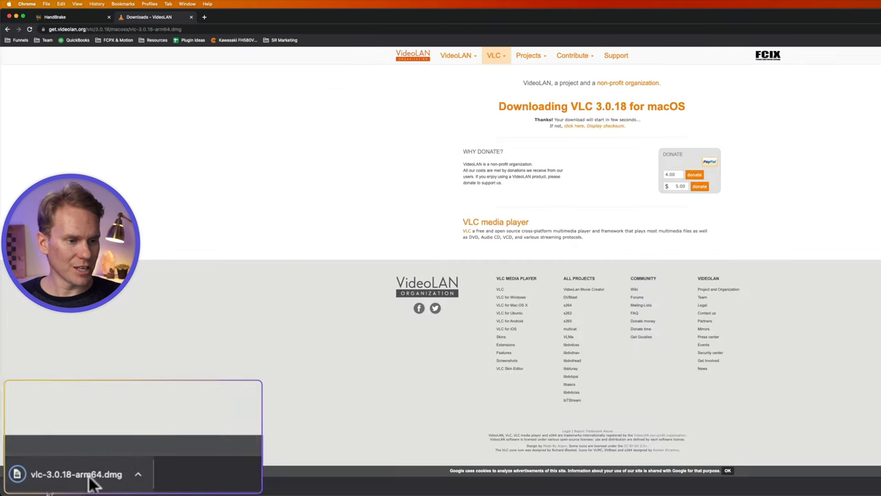
{"action": "mouse_move", "coordinate": [300, 289]}
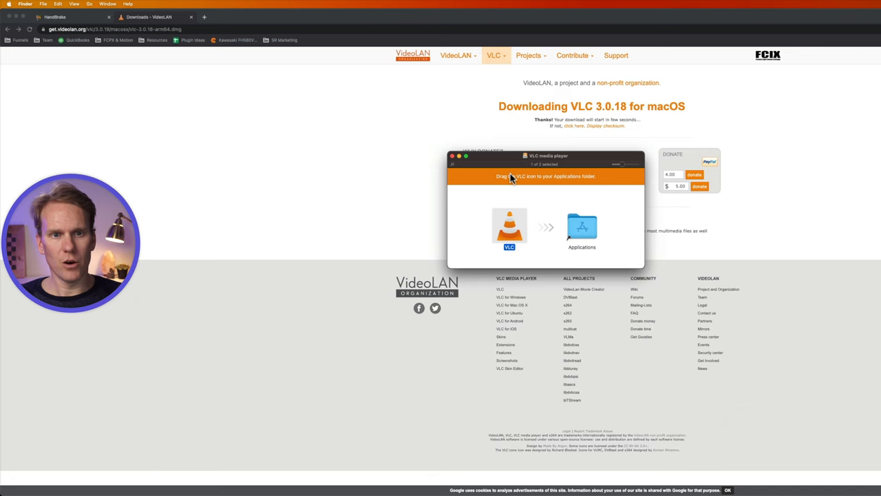
{"action": "mouse_move", "coordinate": [606, 196]}
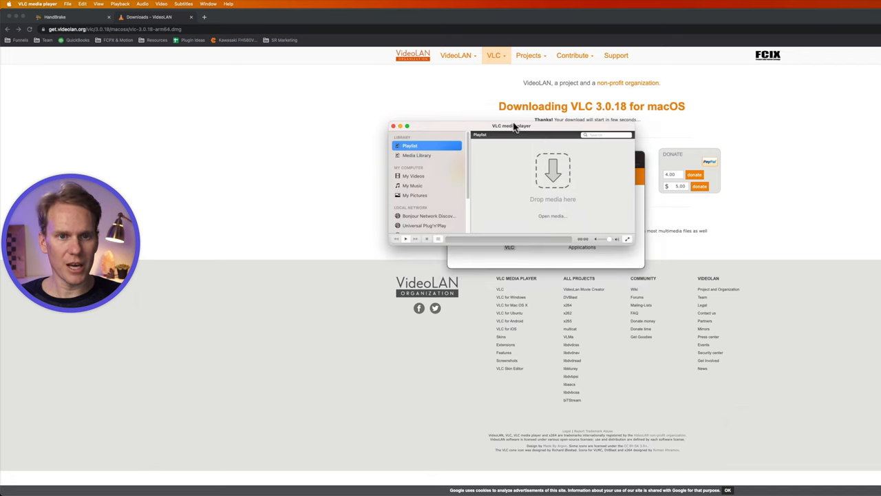
Start Convert / Stream from the File menu and pick Dylan MPG.mpg from Edit MPG as source.
{"action": "left_click", "coordinate": [68, 4]}
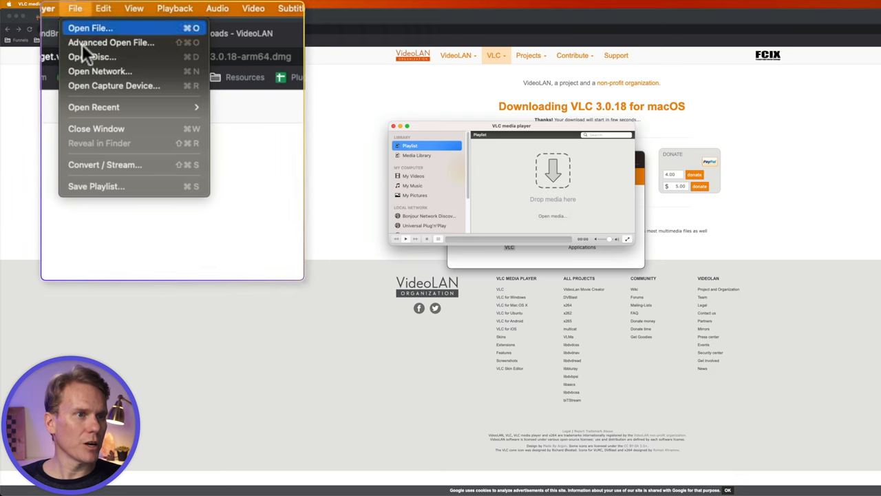
{"action": "mouse_move", "coordinate": [151, 168]}
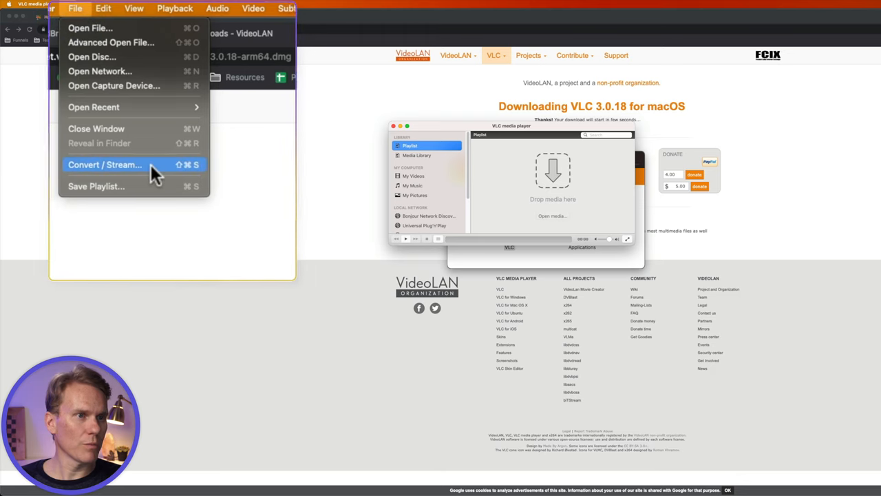
{"action": "left_click", "coordinate": [105, 164]}
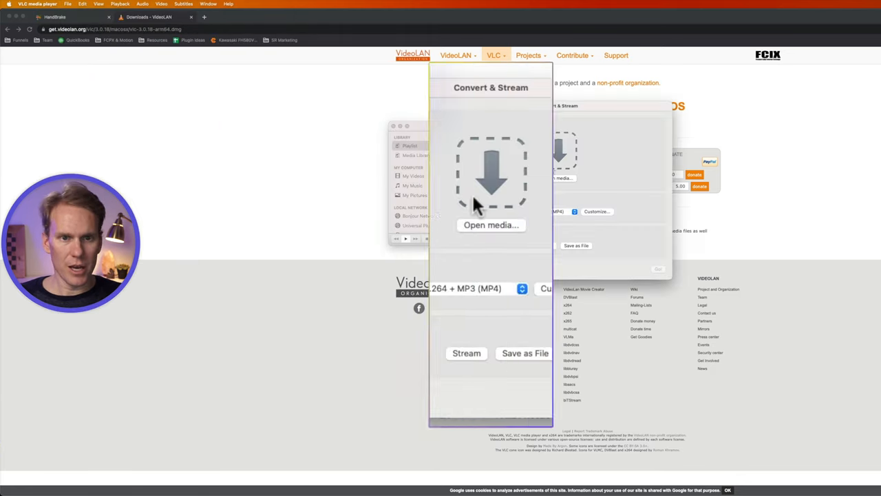
{"action": "left_click", "coordinate": [490, 226]}
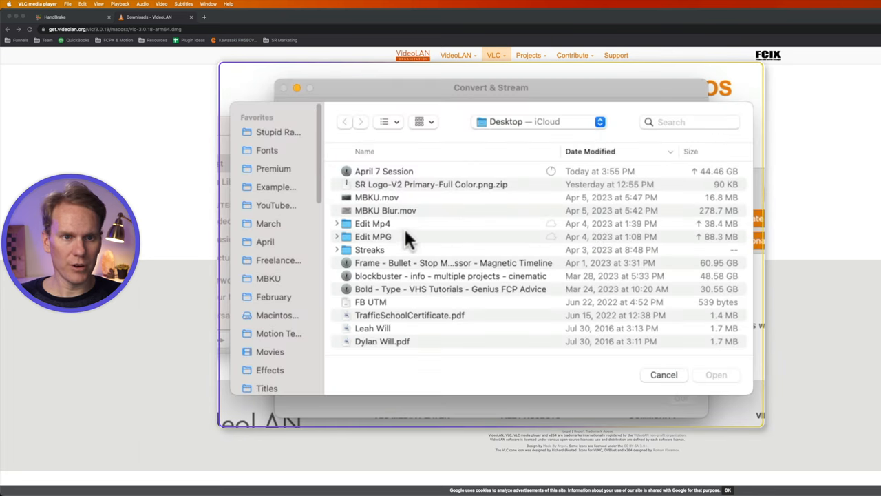
{"action": "double_click", "coordinate": [374, 237]}
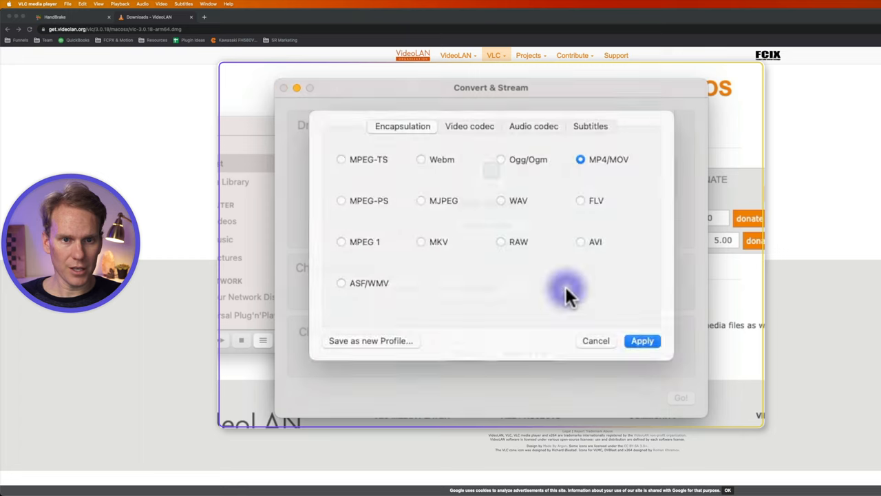
Review the H.264 + MP3 (MP4) profile's video codec and subtitle settings.
{"action": "left_click", "coordinate": [469, 139]}
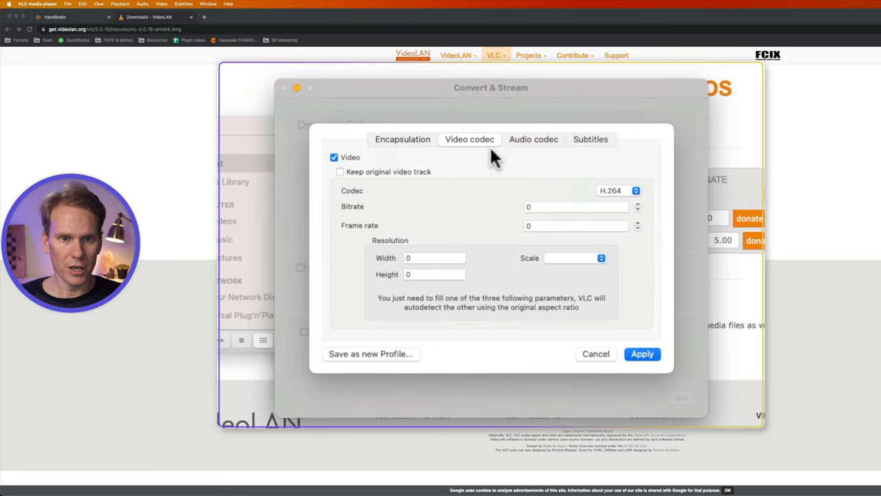
{"action": "left_click", "coordinate": [617, 190]}
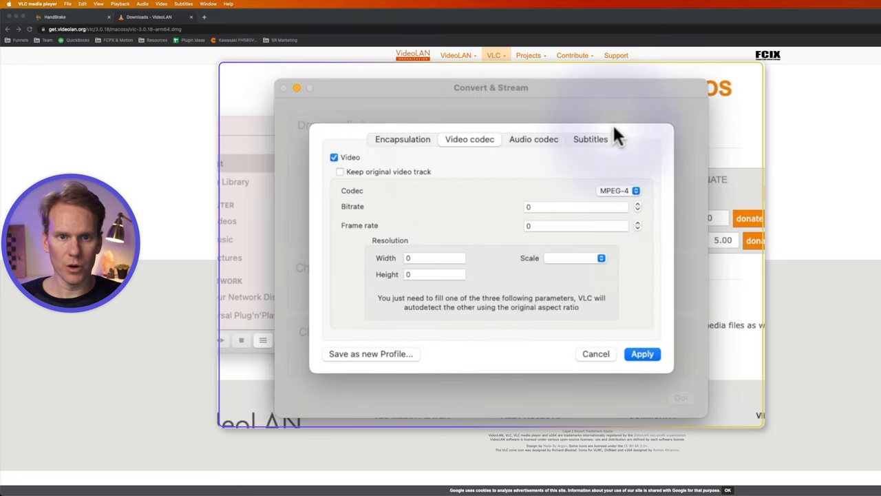
{"action": "left_click", "coordinate": [534, 139]}
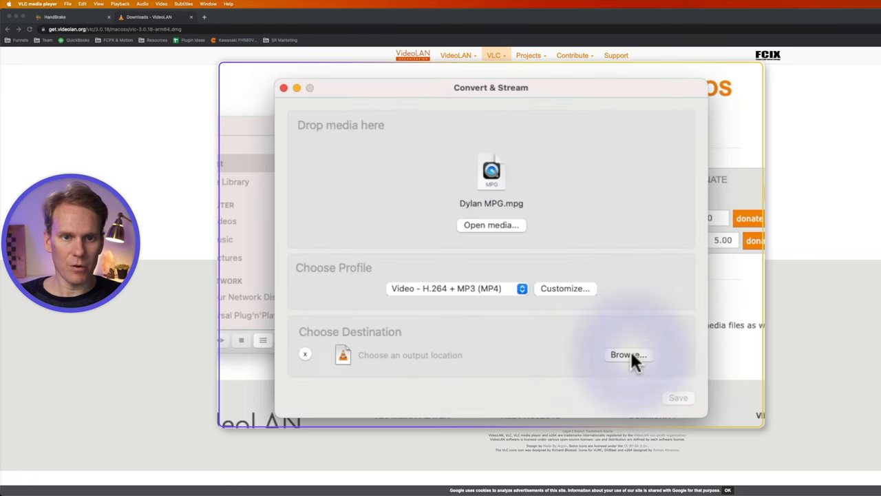
Save VLC's converted output as 'VLC Version' in the Edit MPG folder.
{"action": "left_click", "coordinate": [628, 354]}
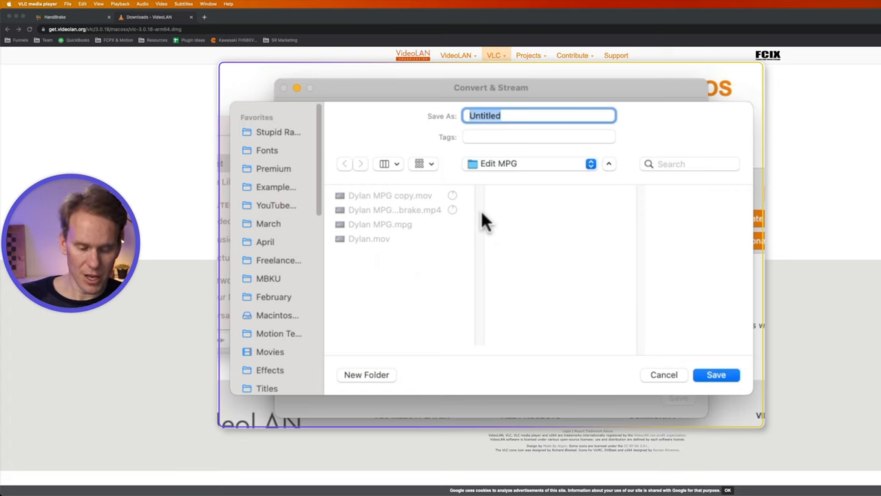
{"action": "type", "text": "VLC Version"}
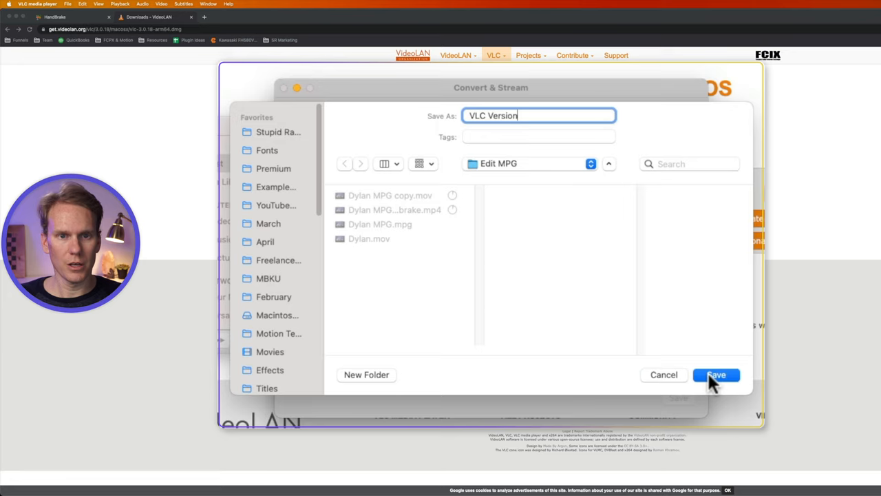
{"action": "left_click", "coordinate": [716, 375]}
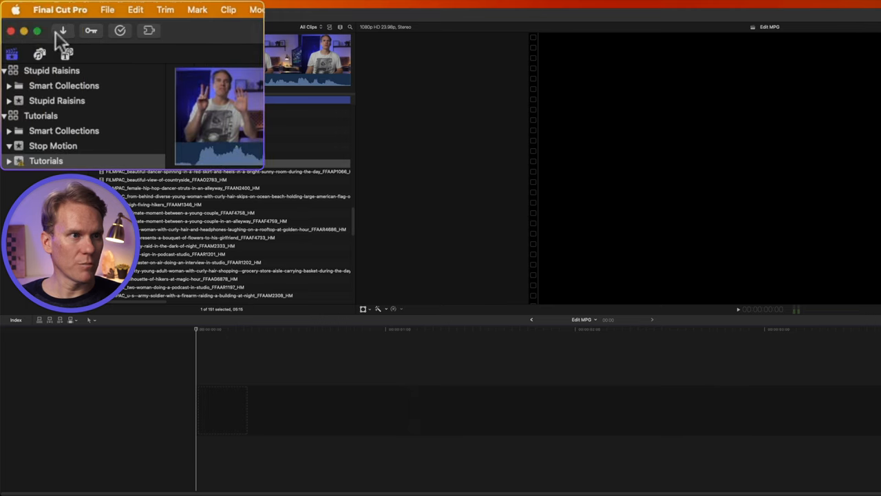
Import VLC Version.m4v into Final Cut Pro and play the clip in the viewer.
{"action": "left_click", "coordinate": [358, 359]}
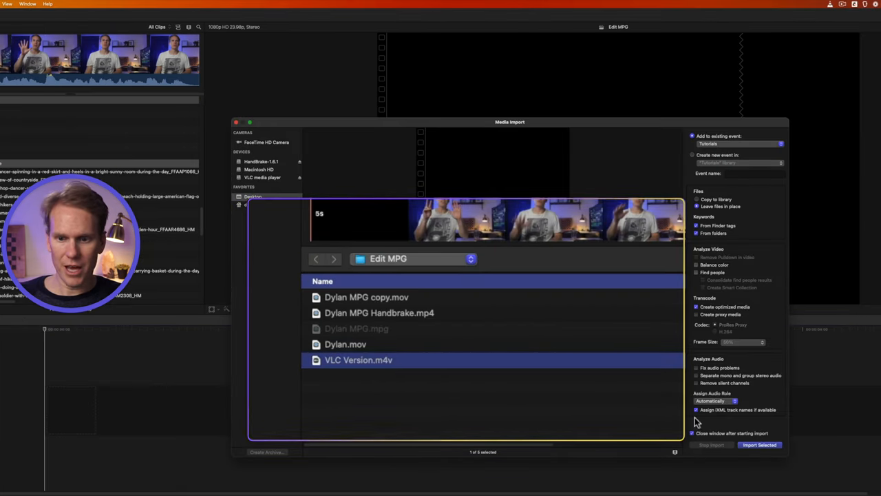
{"action": "left_click", "coordinate": [760, 443]}
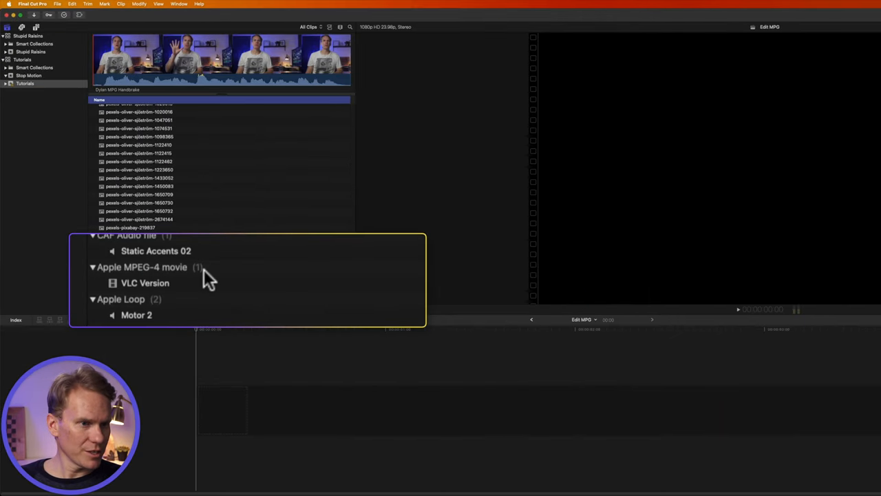
{"action": "left_click", "coordinate": [145, 283]}
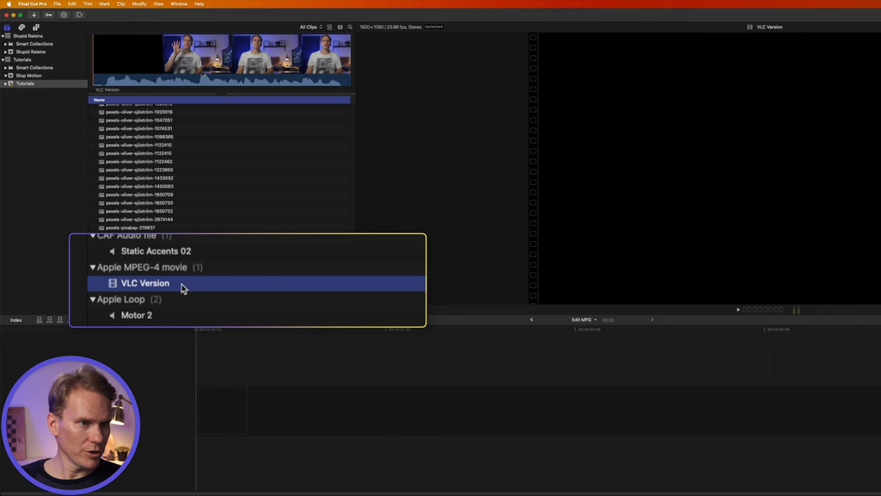
{"action": "double_click", "coordinate": [144, 284]}
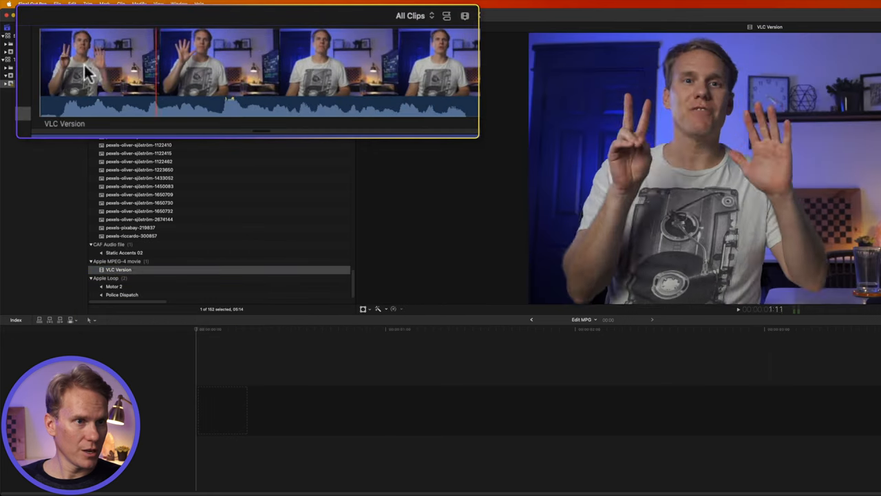